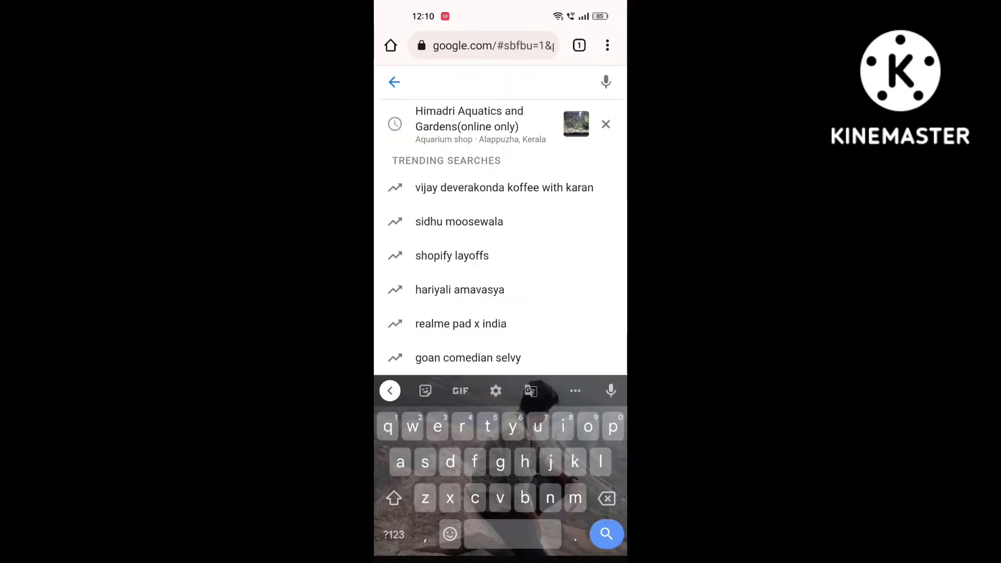
# Step: Search Google for 'himdari' to bring up the Himadri Aquatics store listing
pyautogui.write('himdari')
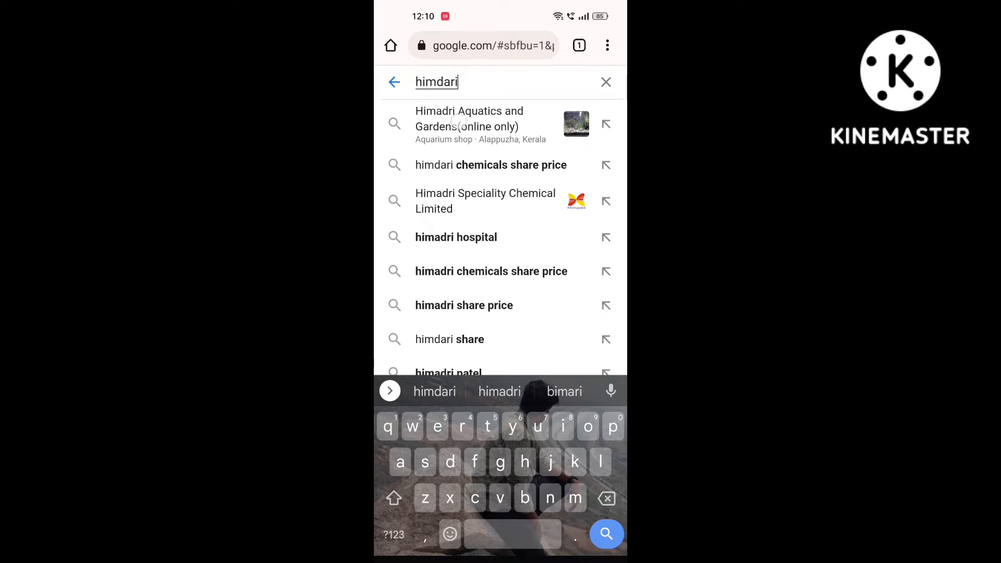
pyautogui.click(469, 124)
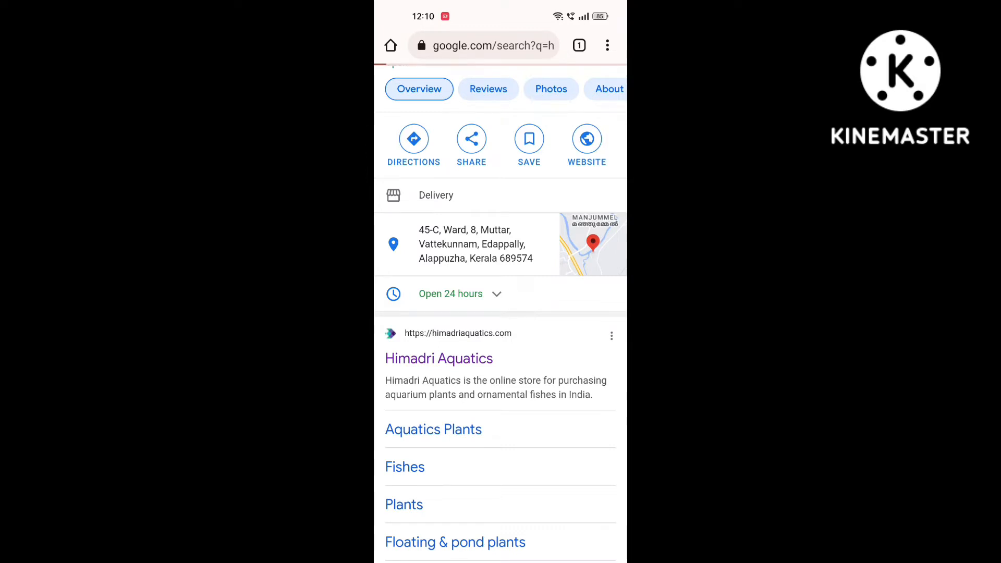
# Step: Go to the Himadri Aquatics home page and reach its Shop by Category grid
pyautogui.click(439, 358)
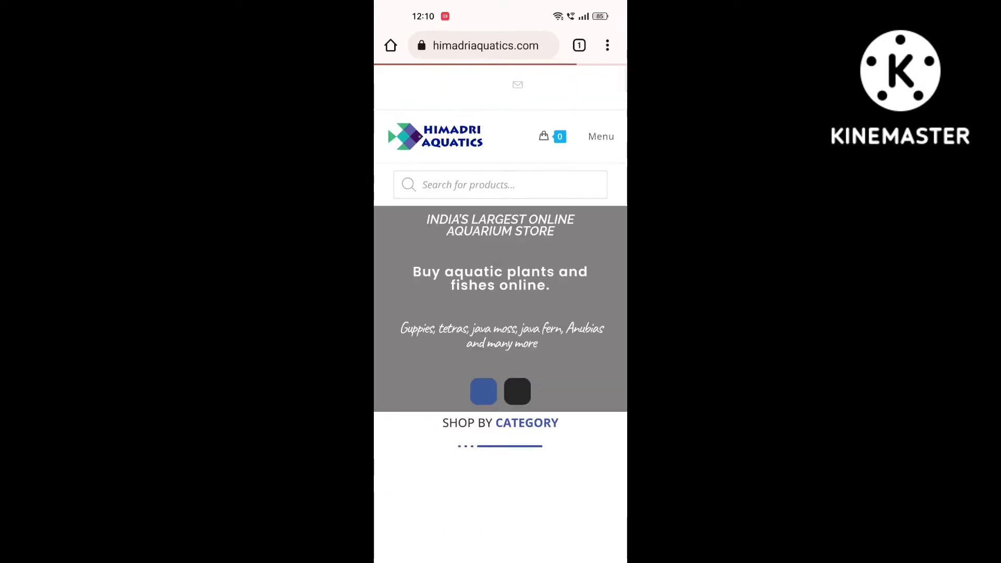
pyautogui.click(607, 45)
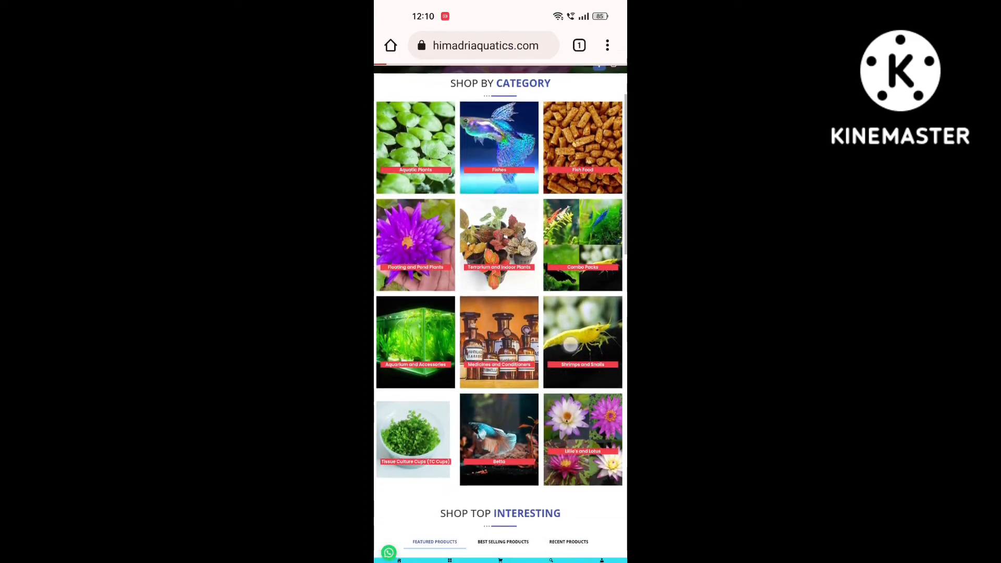
pyautogui.scroll(3)
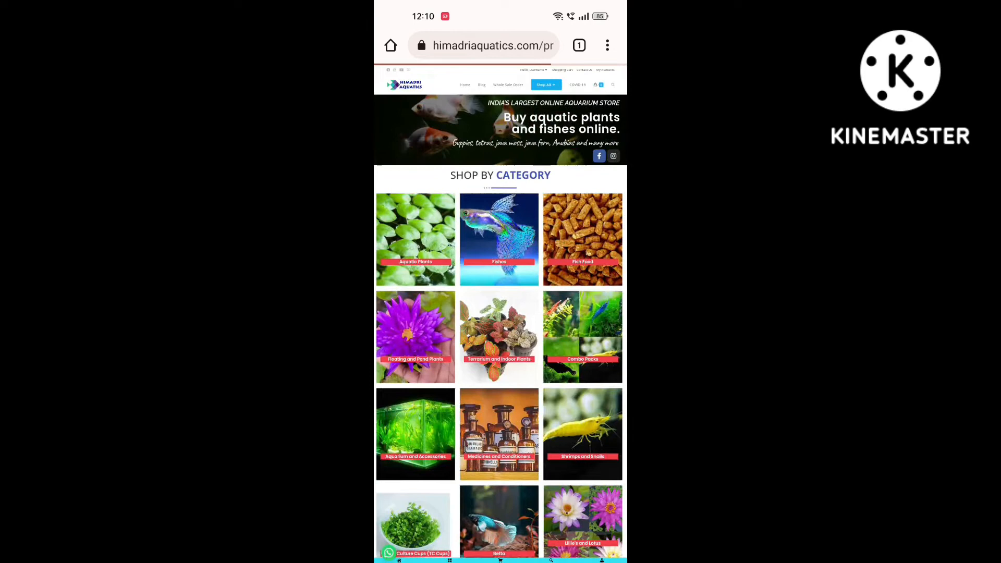
pyautogui.click(582, 520)
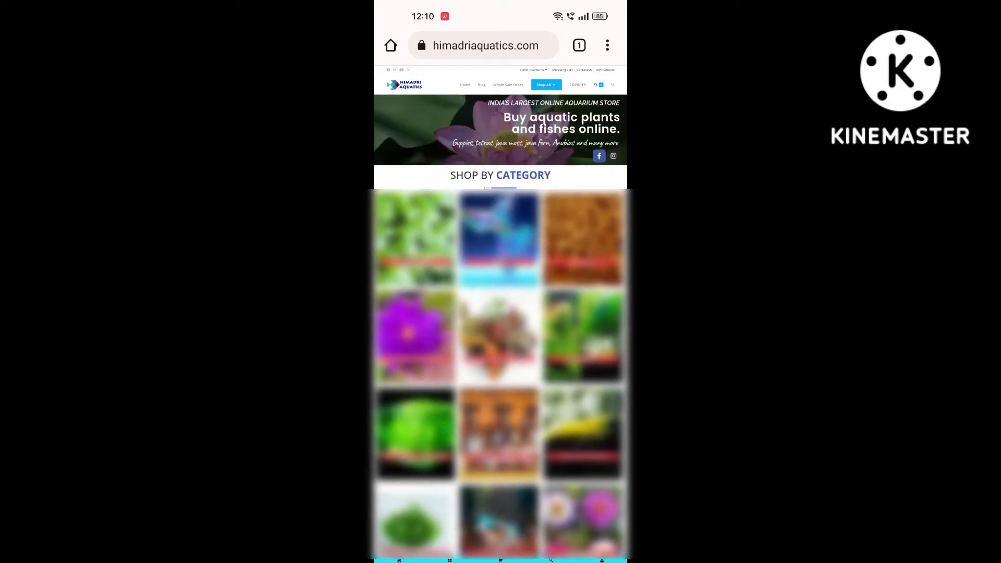
# Step: Log in to the customer account via My Account with the pre-filled credentials
pyautogui.click(604, 70)
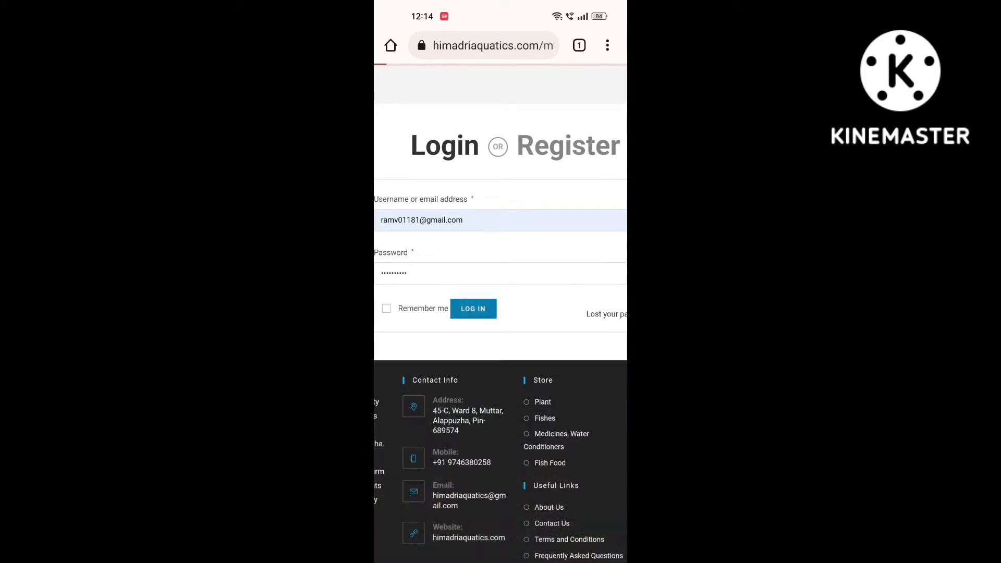
pyautogui.click(472, 308)
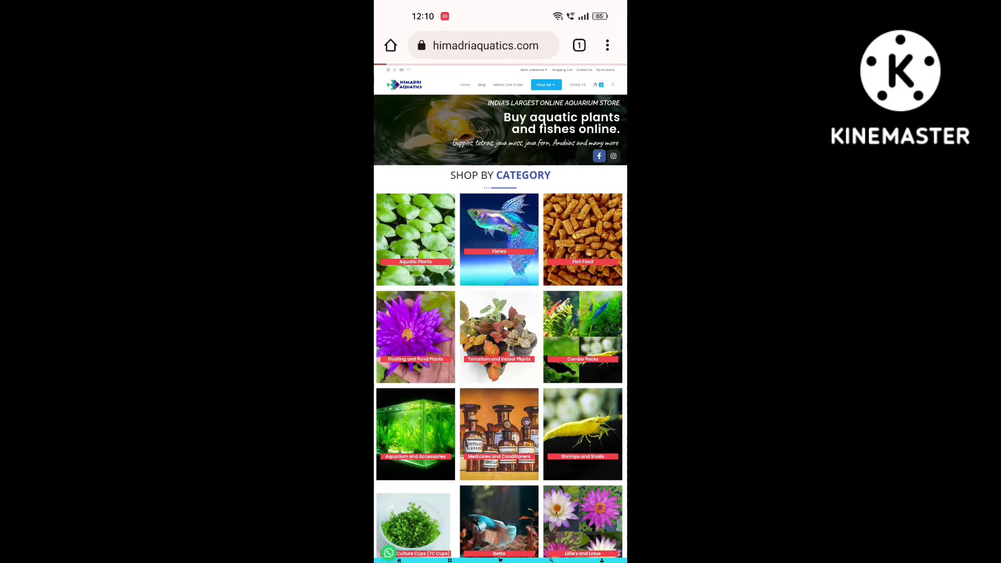
# Step: Narrow the Fishes listing to the Guppies product category
pyautogui.click(499, 240)
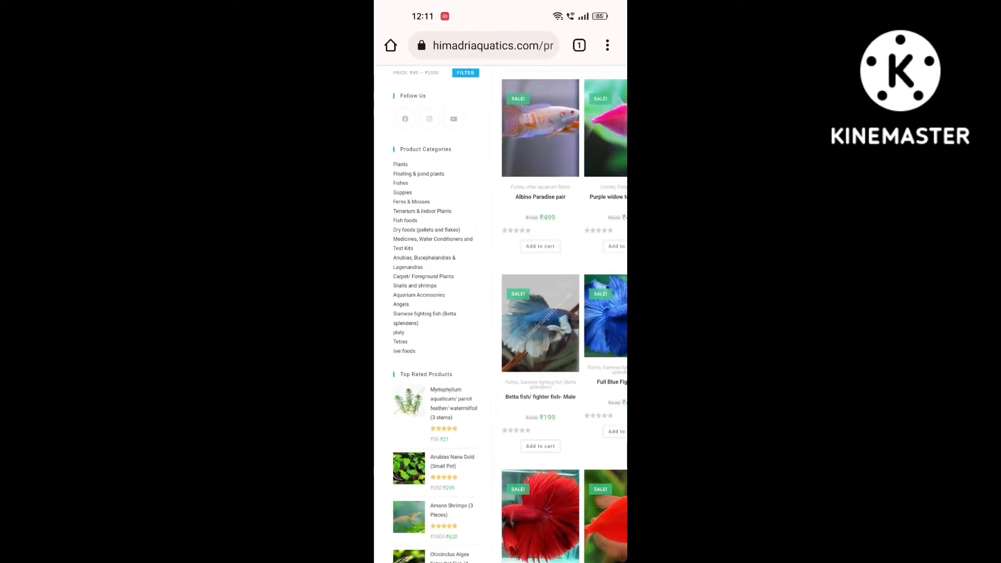
pyautogui.click(401, 184)
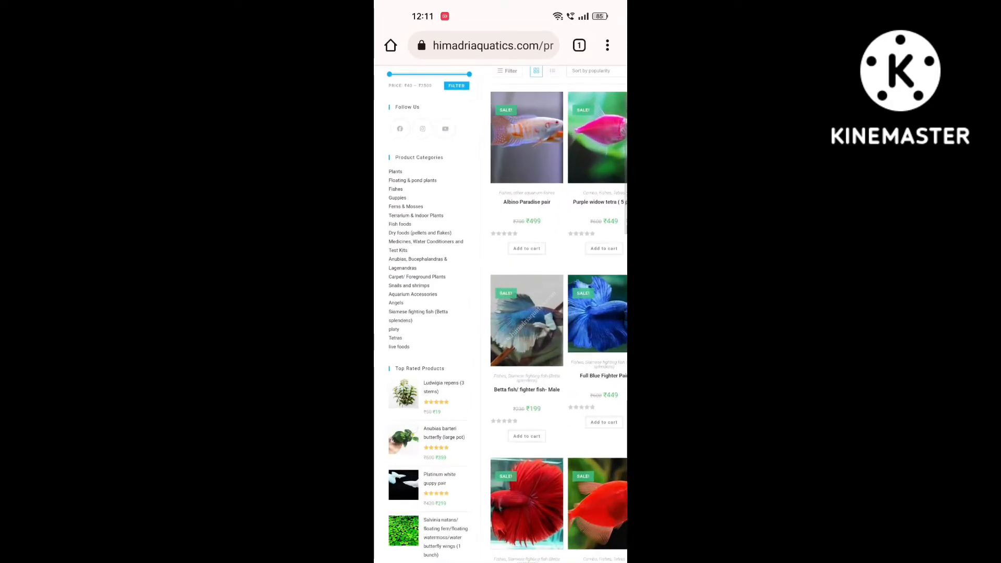
pyautogui.click(397, 199)
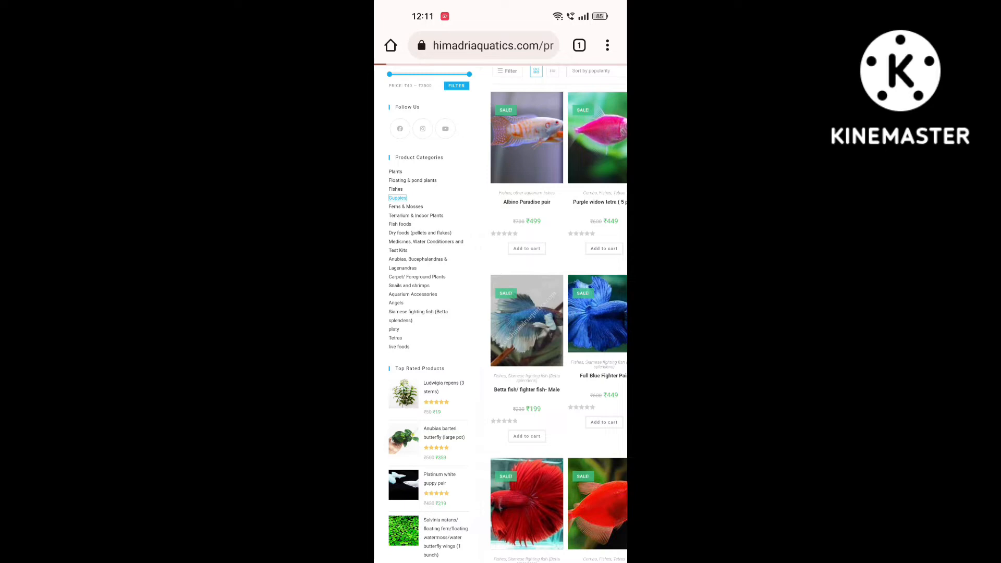
pyautogui.click(398, 198)
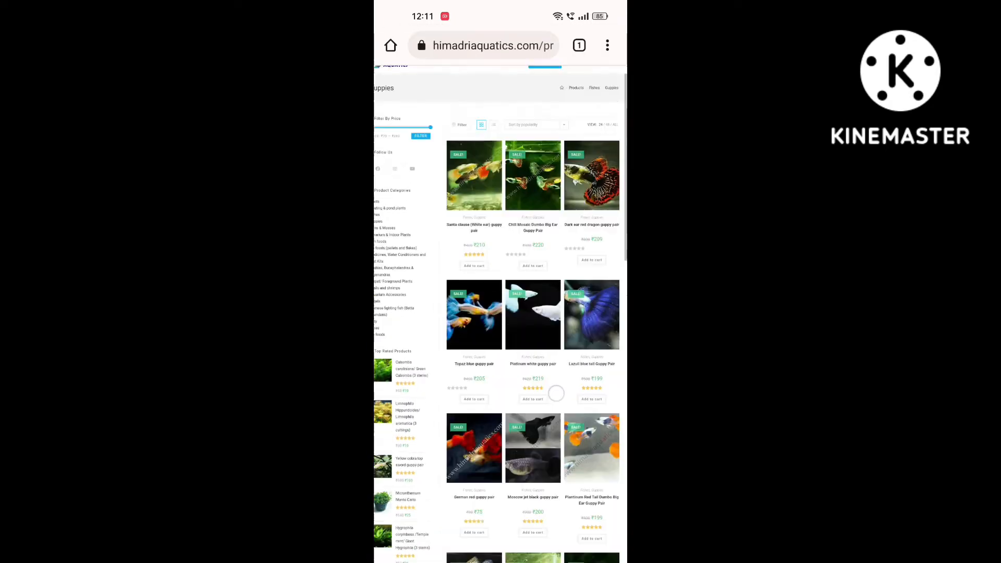
# Step: Browse down through the guppy pairs and their prices
pyautogui.scroll(3)
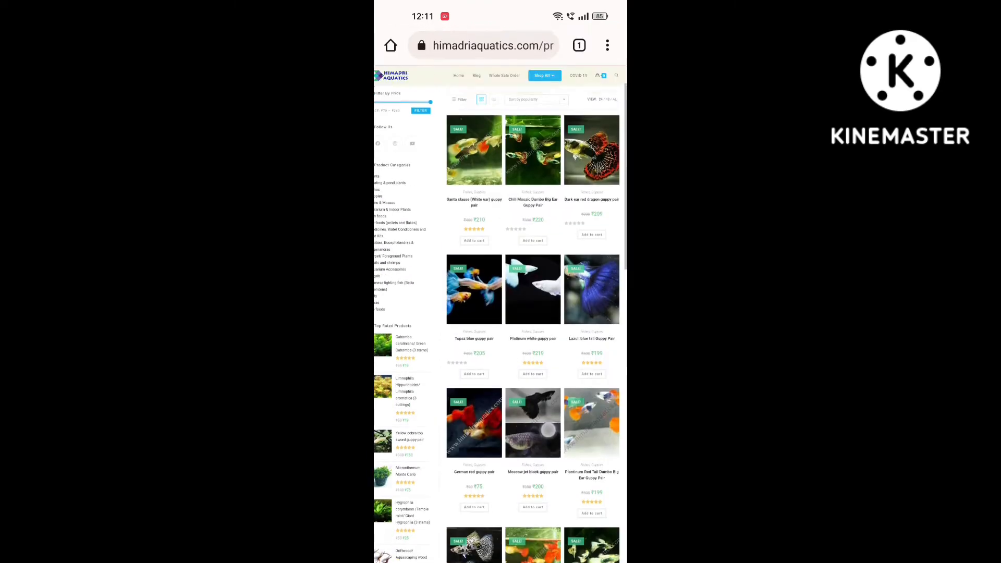
pyautogui.scroll(-3)
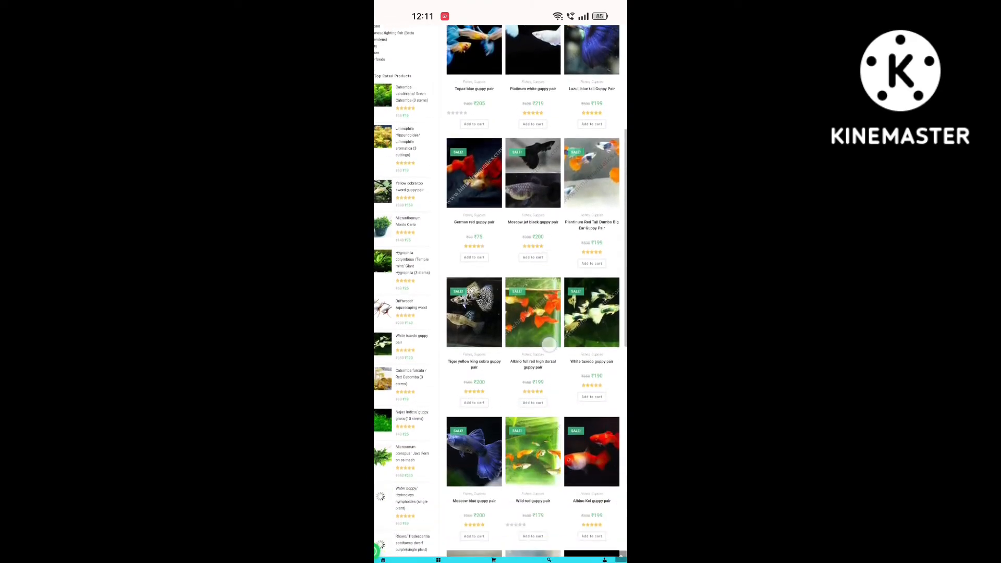
pyautogui.scroll(-3)
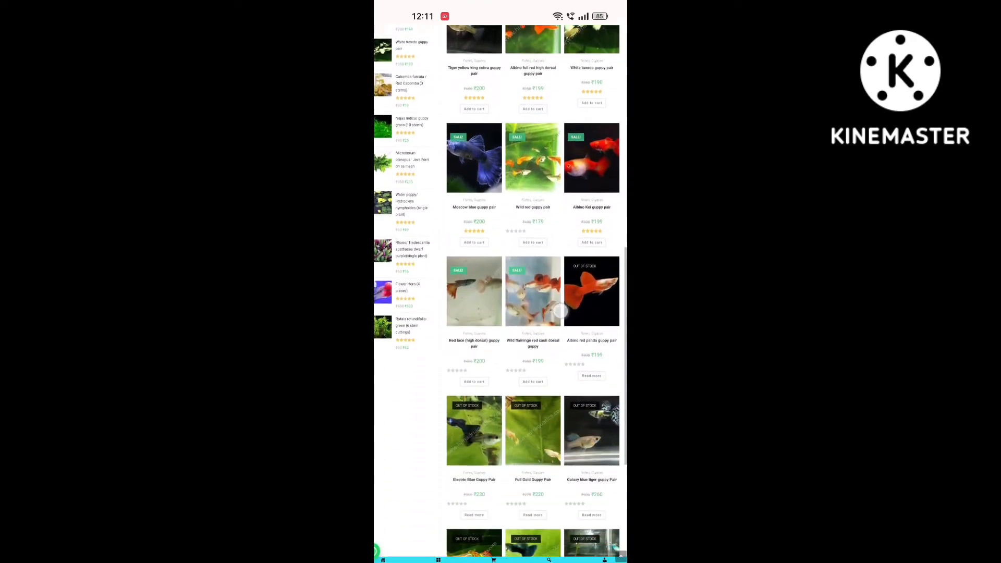
pyautogui.scroll(-3)
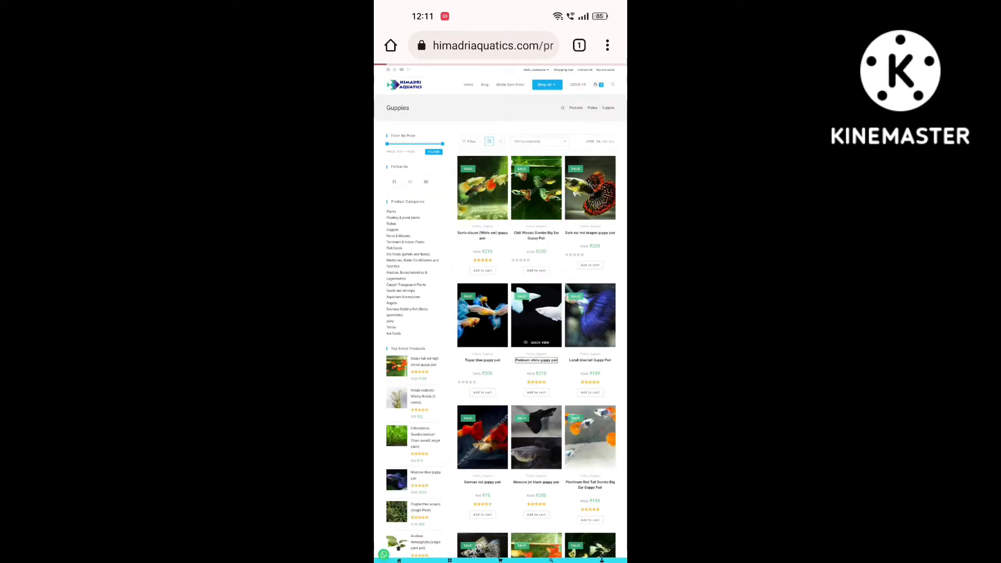
# Step: Add one Platinum white guppy pair at ₹219 to the cart from its product page
pyautogui.click(536, 360)
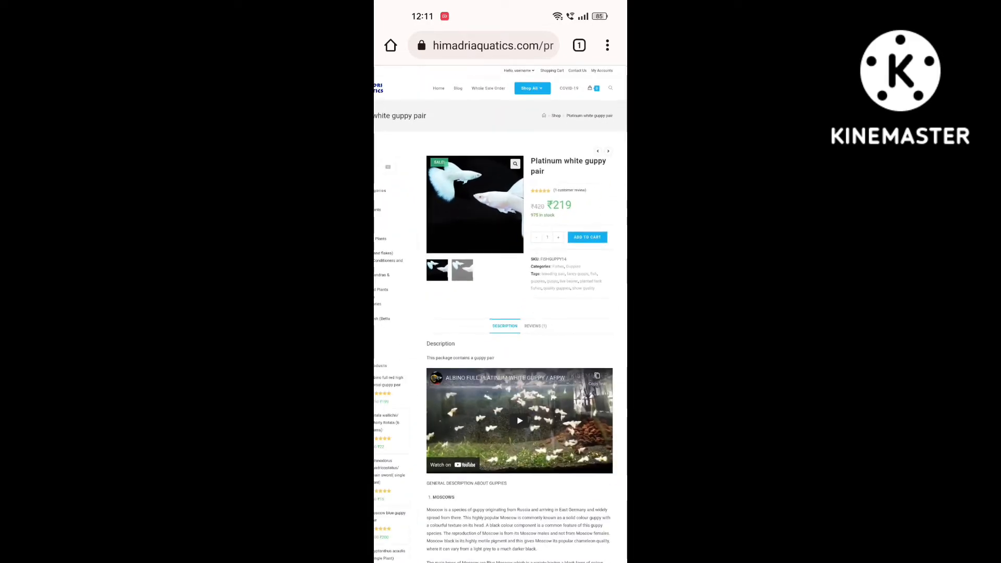
pyautogui.scroll(3)
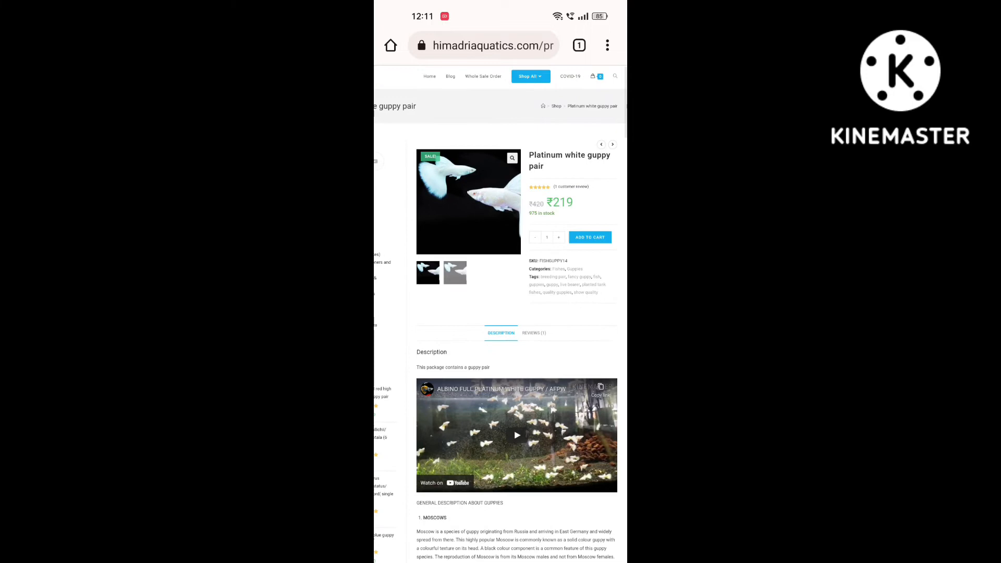
pyautogui.click(557, 237)
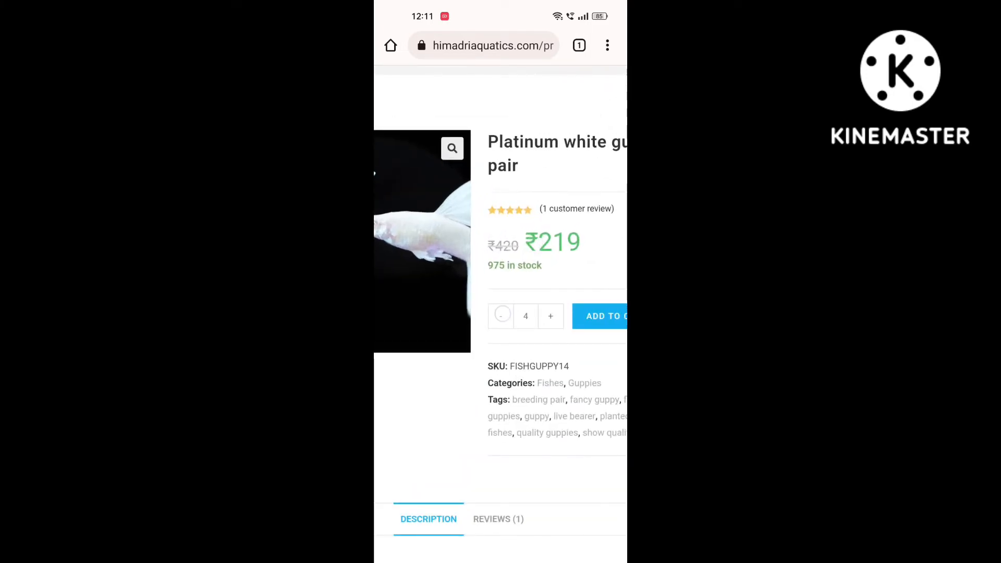
pyautogui.click(500, 316)
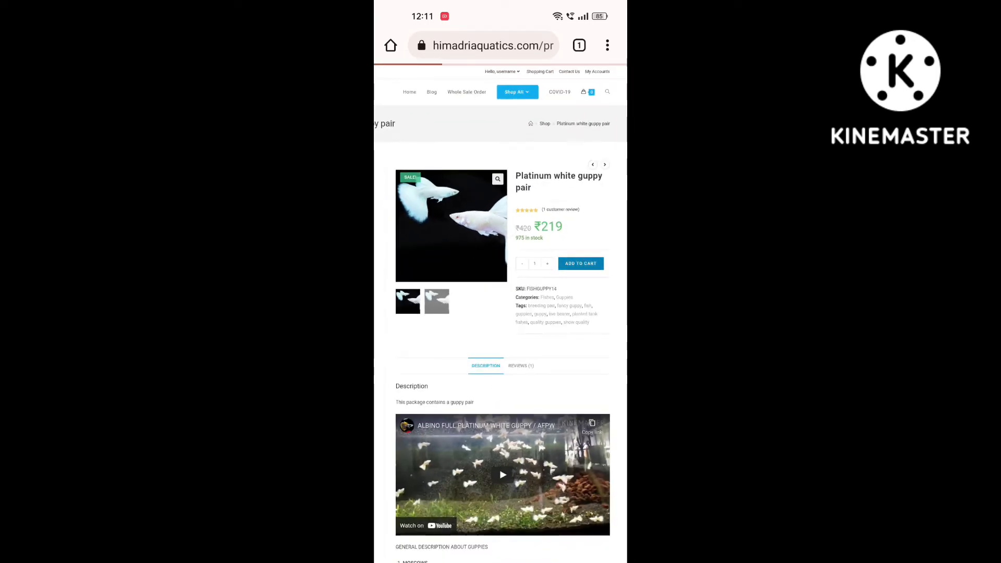
pyautogui.click(579, 263)
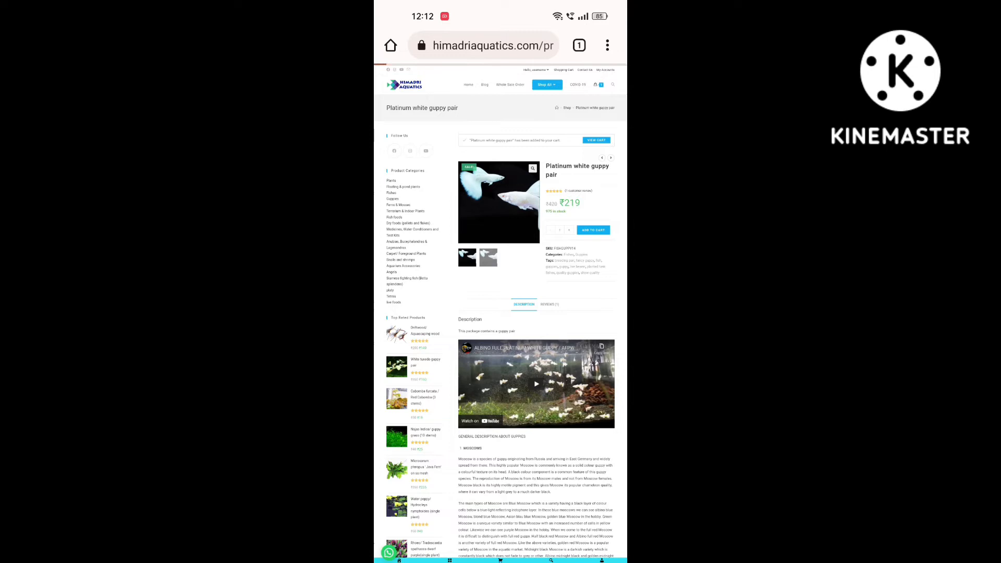
pyautogui.scroll(-3)
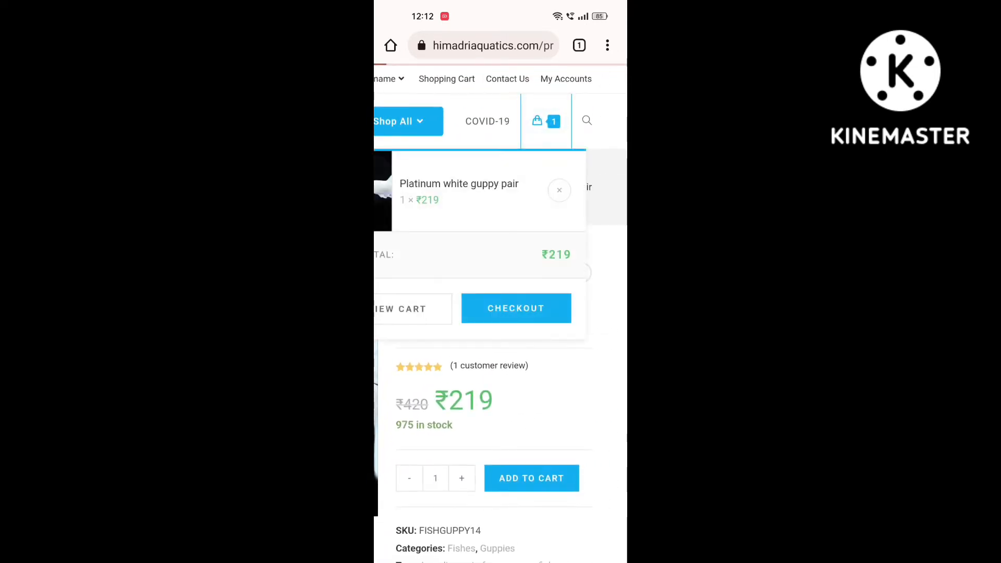
# Step: Review the cart totals (₹219 subtotal, ₹180 DTDC shipping, ₹399 total) and proceed to checkout
pyautogui.click(401, 308)
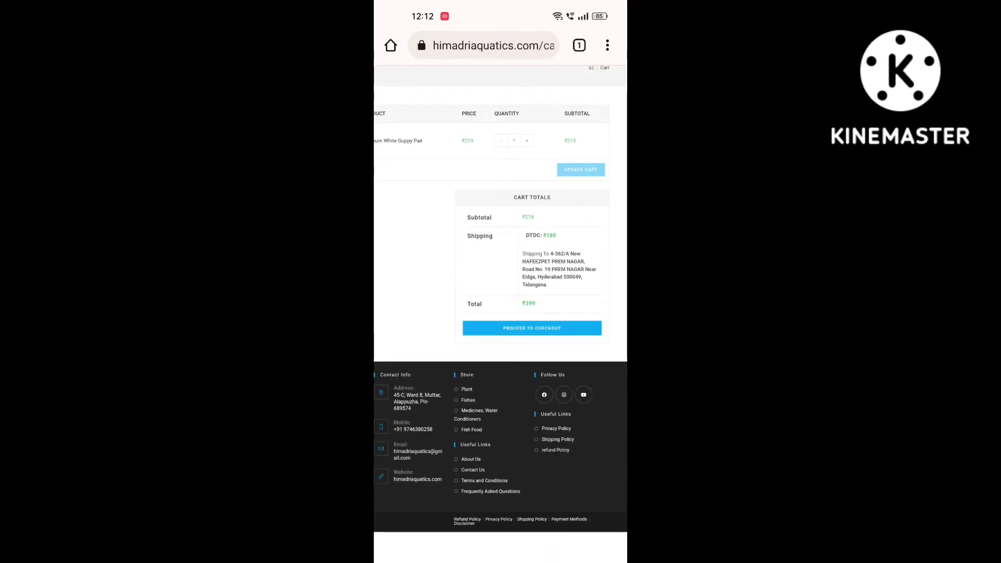
pyautogui.scroll(3)
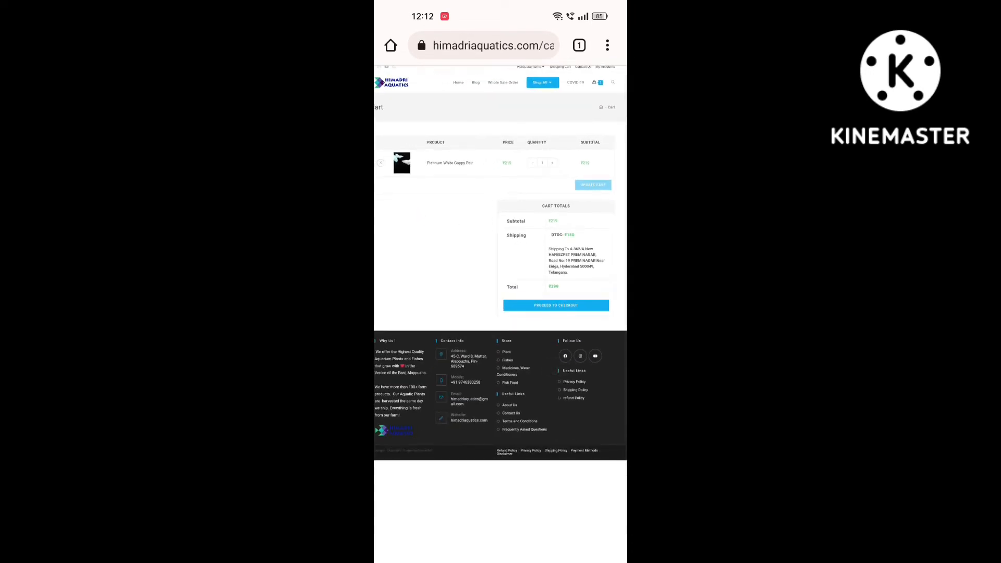
pyautogui.scroll(-3)
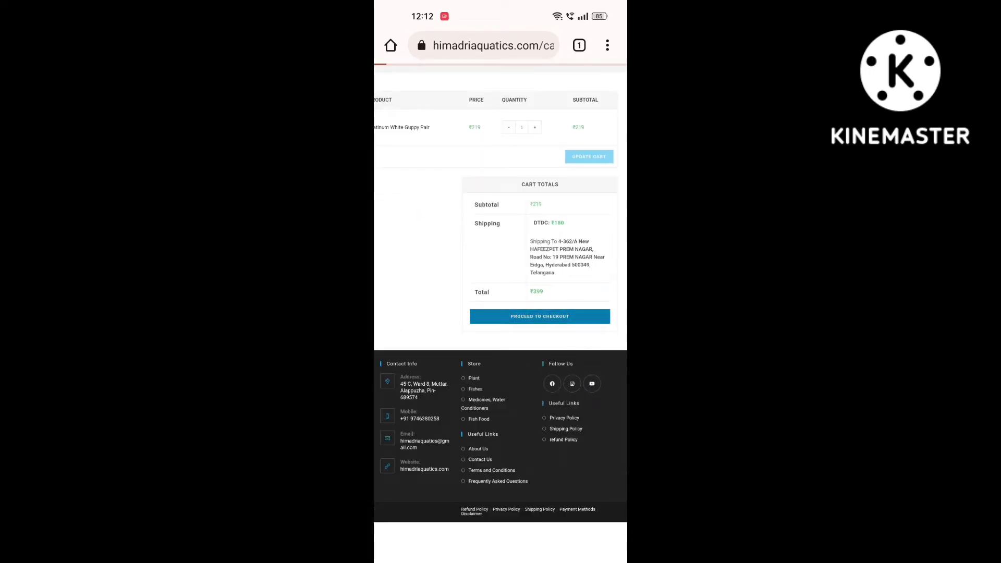
pyautogui.click(539, 316)
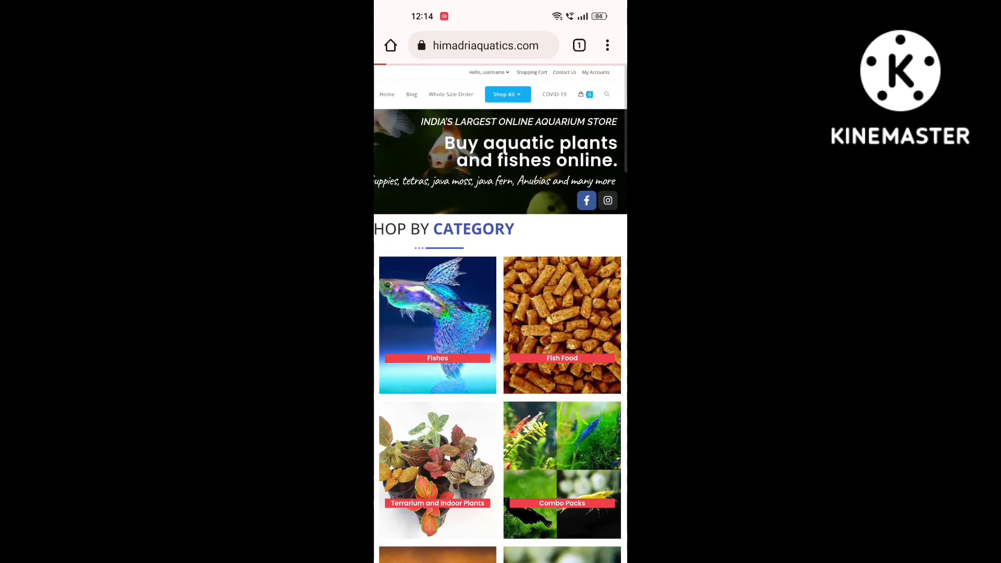
# Step: From My Account Orders, view tracking for the shipped ₹1577 six-item guppy order
pyautogui.click(595, 72)
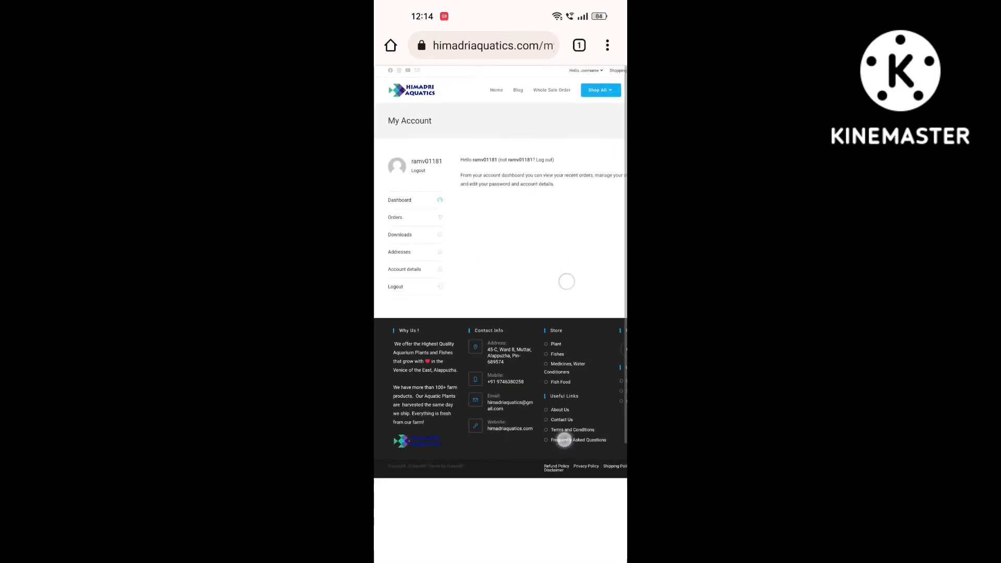
pyautogui.click(394, 216)
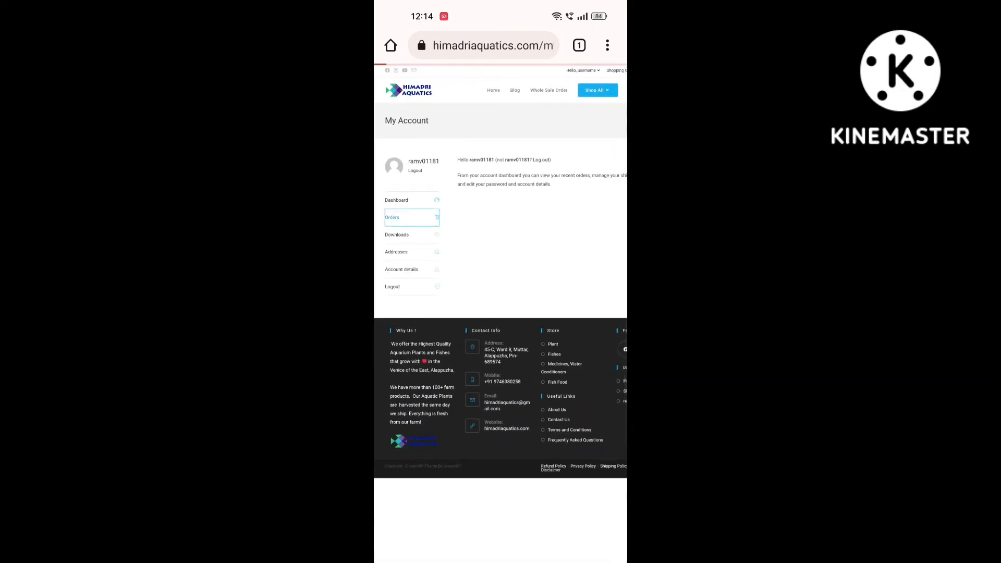
pyautogui.click(392, 216)
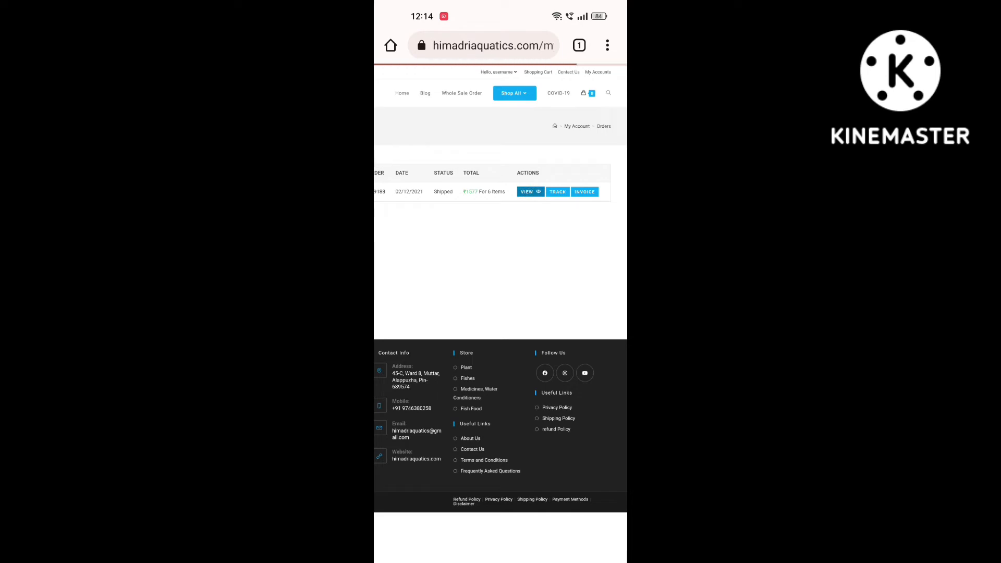
pyautogui.click(527, 192)
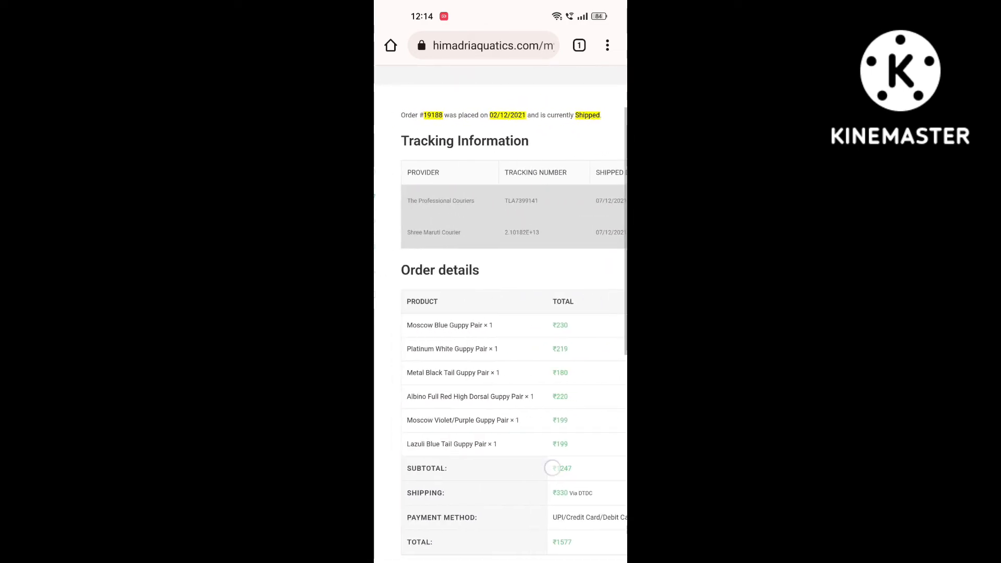
# Step: Review the order's tracking info and itemized guppy totals
pyautogui.scroll(-3)
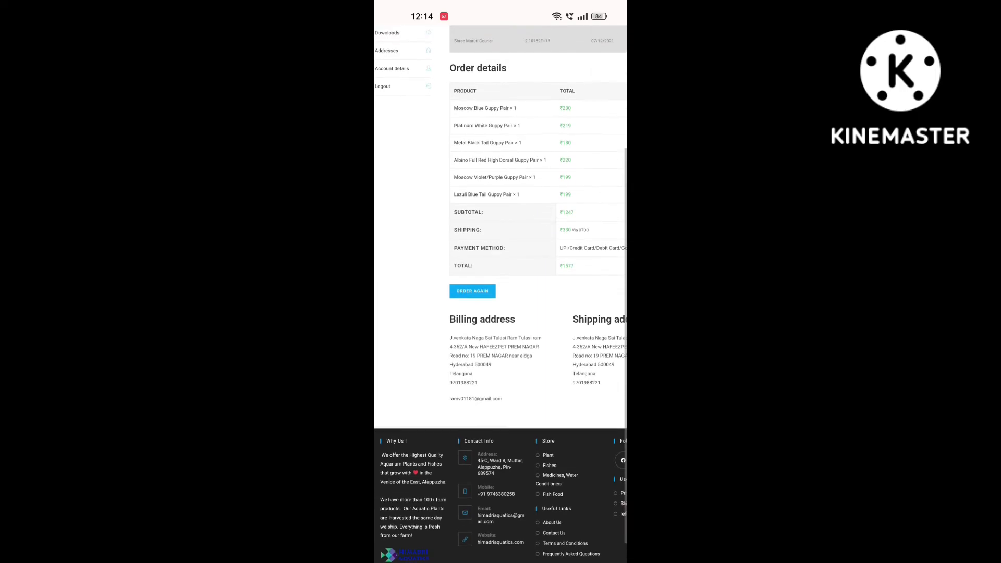
pyautogui.scroll(3)
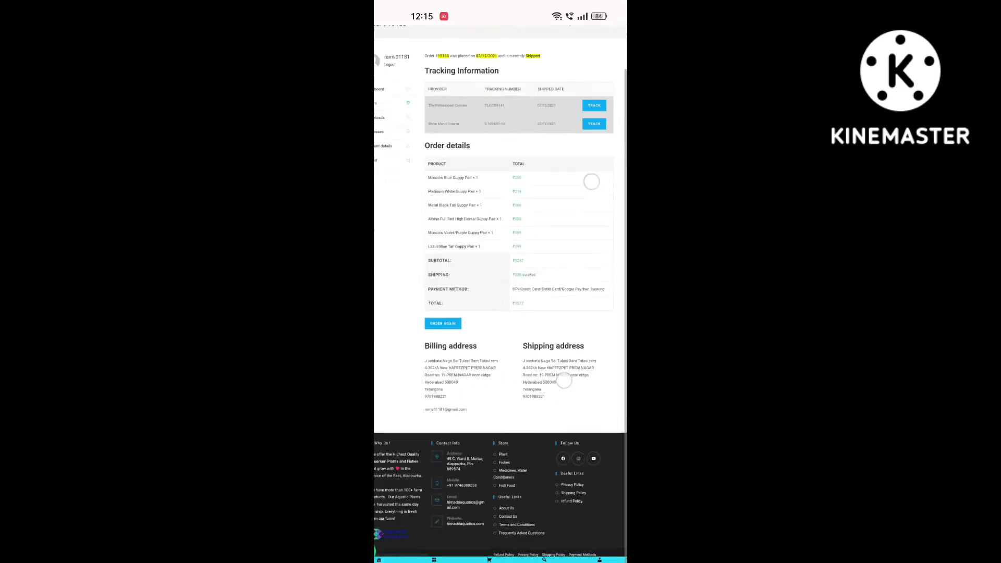
pyautogui.scroll(-3)
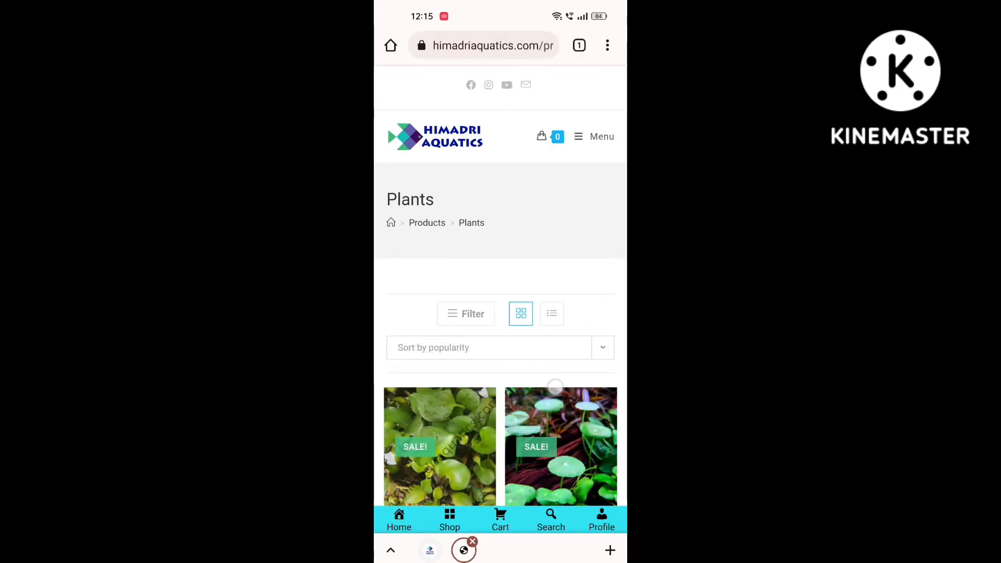
# Step: Browse the Betta fighter-fish category from the home page tiles
pyautogui.scroll(-3)
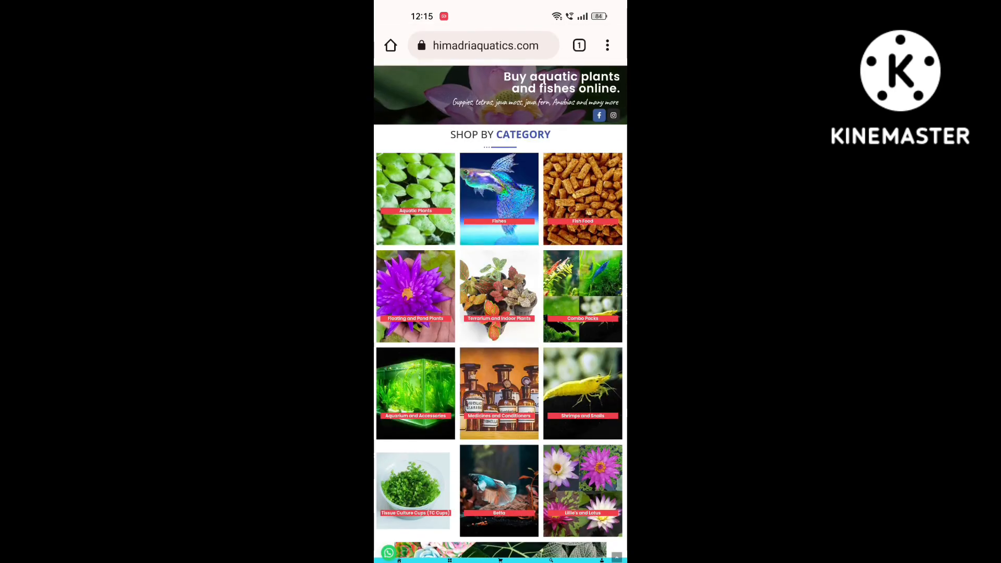
pyautogui.scroll(-3)
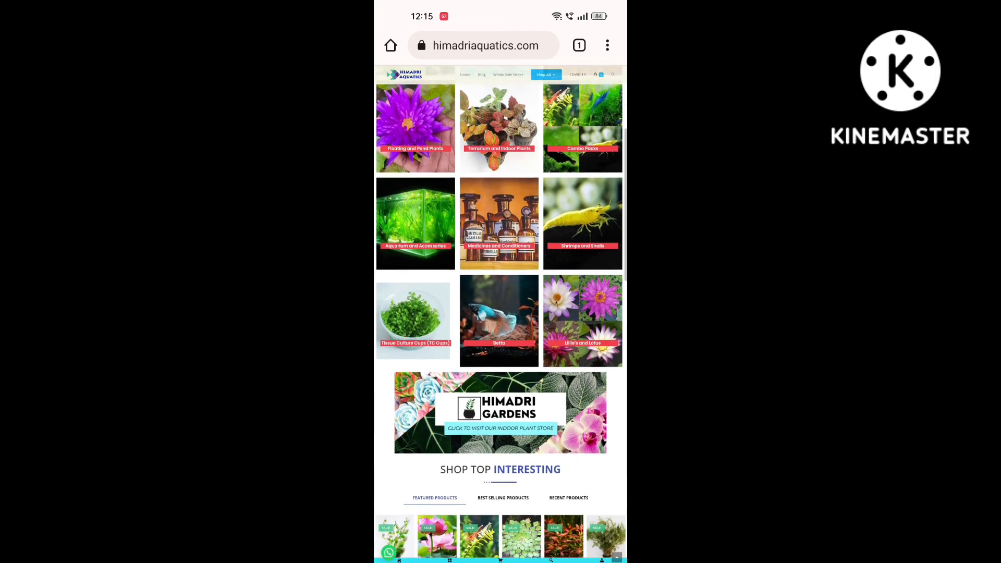
pyautogui.scroll(3)
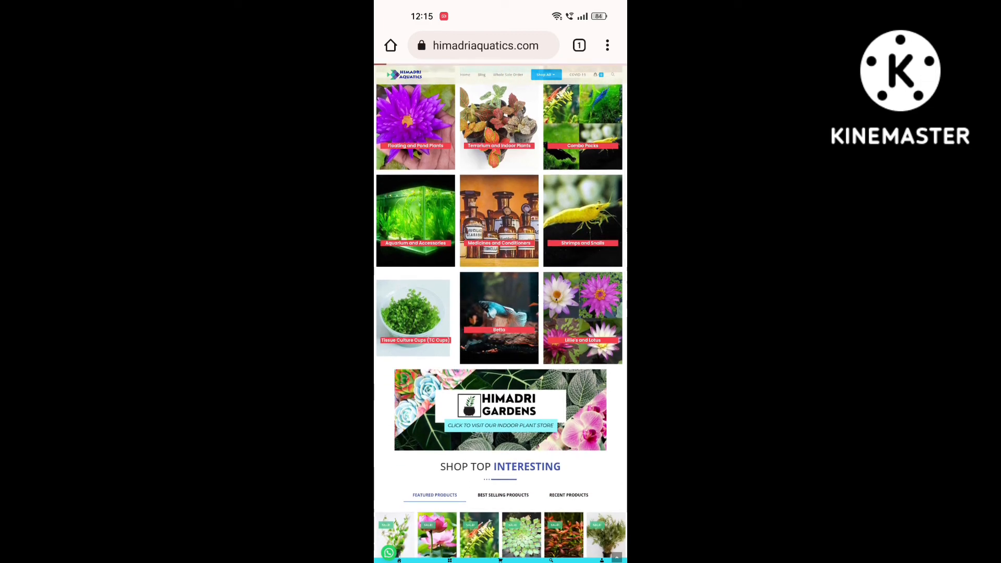
pyautogui.click(498, 317)
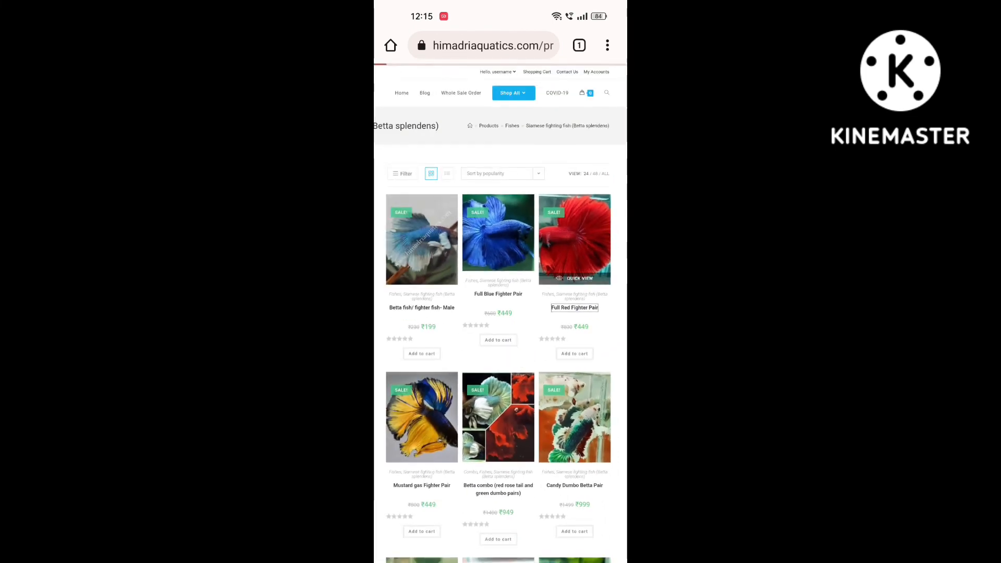
pyautogui.click(574, 307)
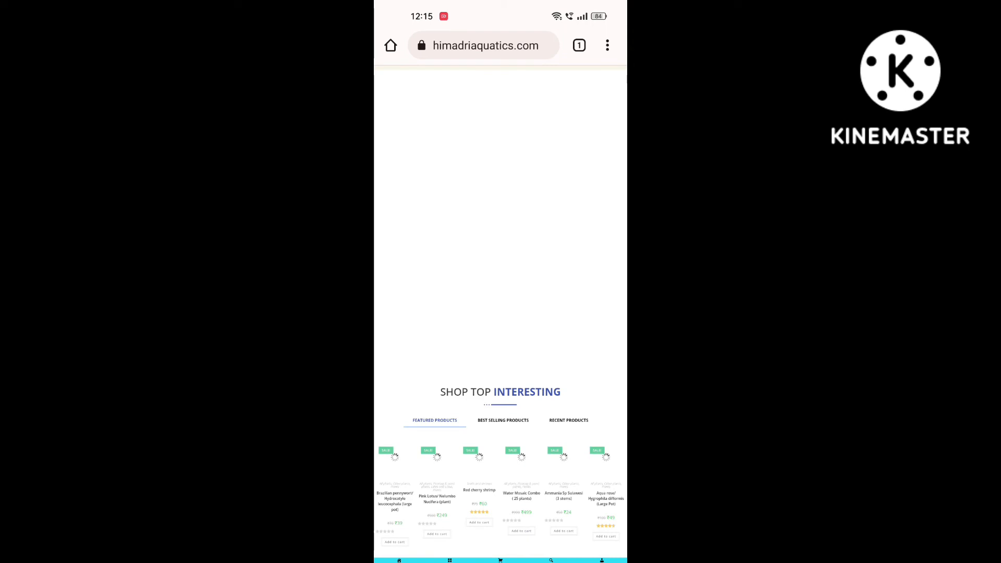
pyautogui.scroll(3)
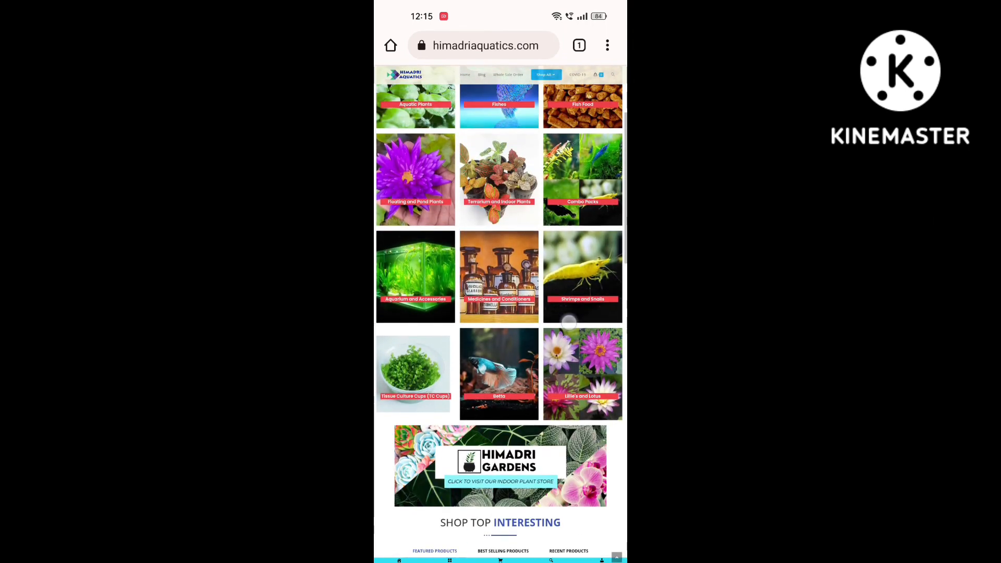
pyautogui.scroll(-3)
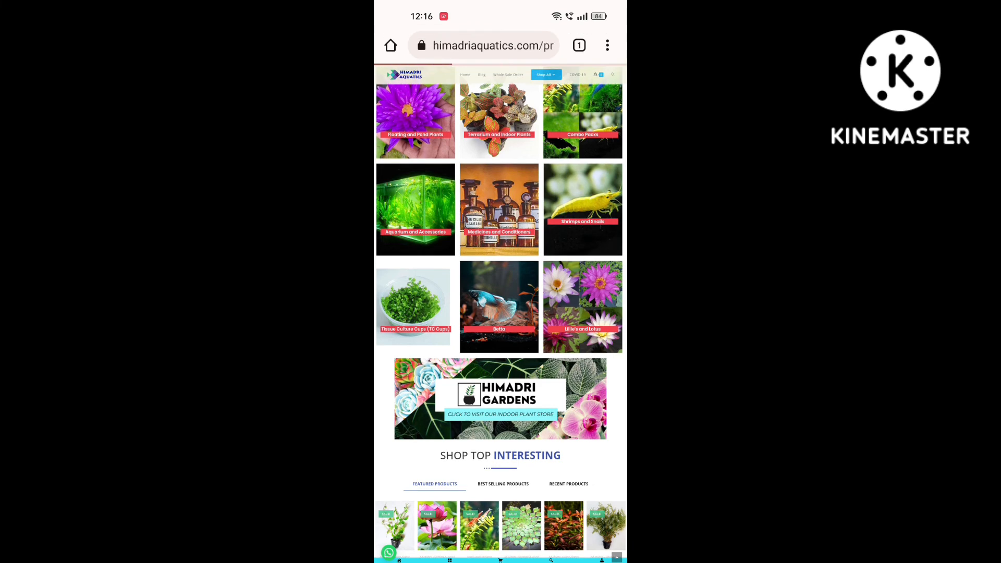
# Step: Switch to the Snails and Shrimps listing with its prices
pyautogui.click(582, 208)
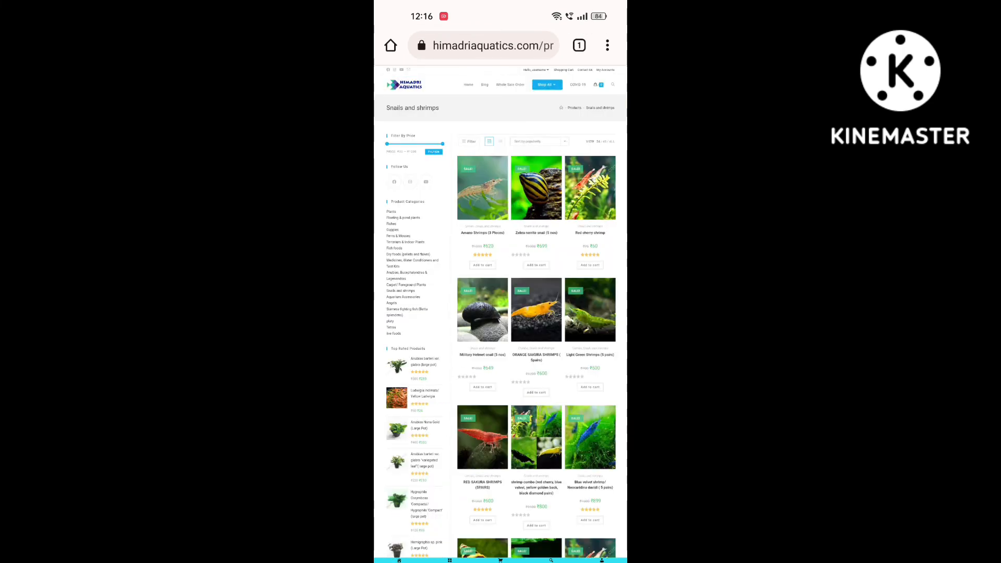
pyautogui.scroll(-3)
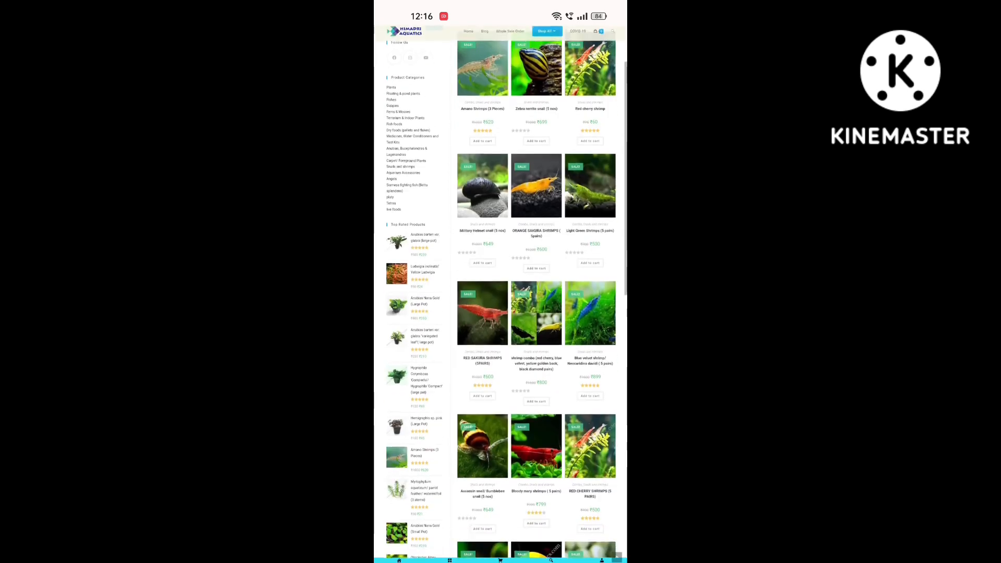